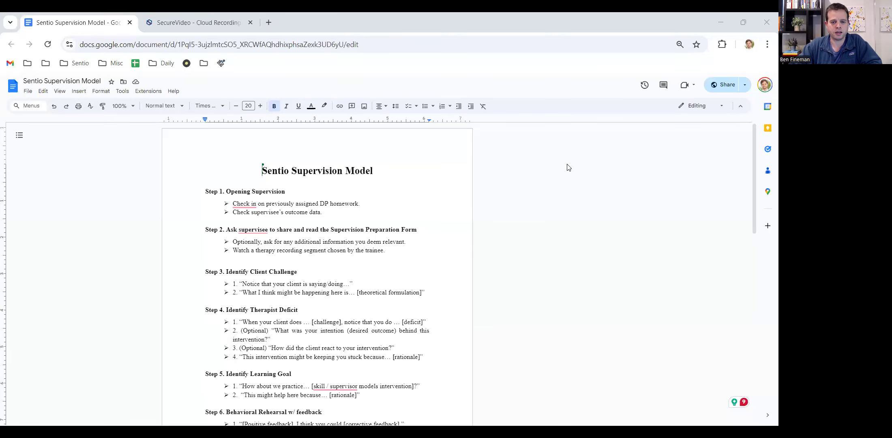
{"action": "mouse_move", "coordinate": [160, 15]}
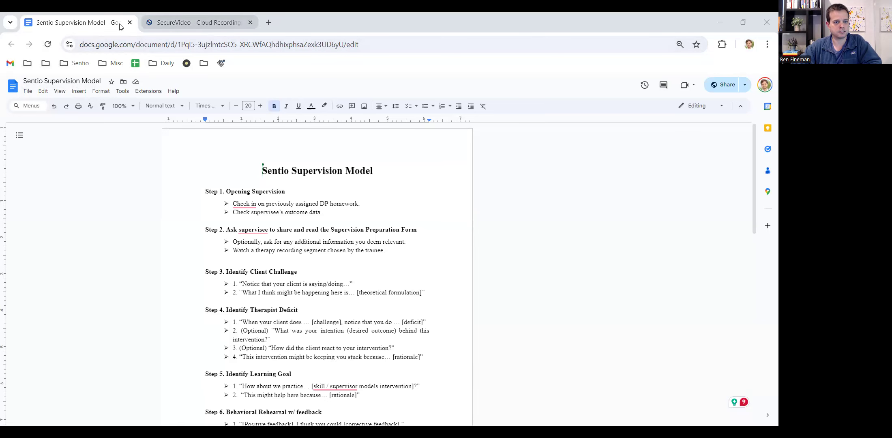
Switch from the Google Docs outline to the SecureVideo cloud recordings tab
{"action": "left_click", "coordinate": [196, 22]}
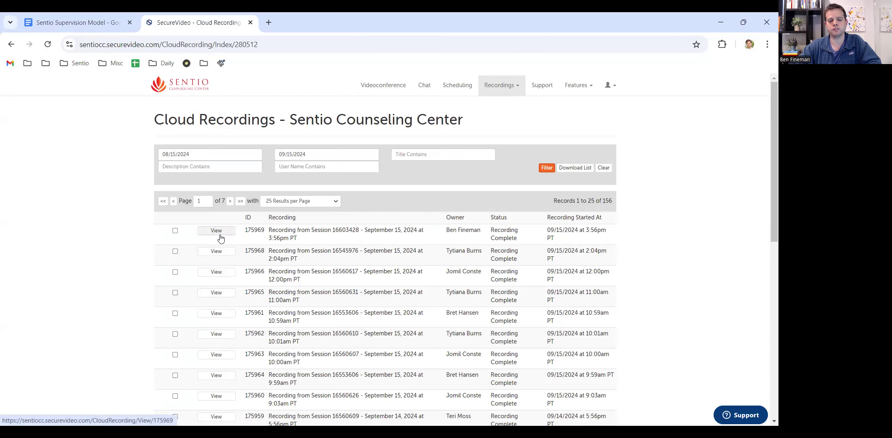
View the session 16603428 recording, scroll to its player, then return to the Google Docs tab
{"action": "left_click", "coordinate": [215, 230]}
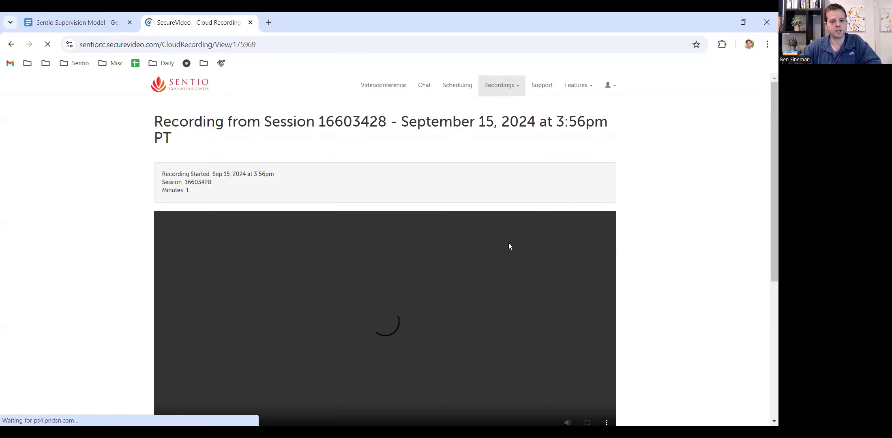
{"action": "scroll", "scroll_direction": "down", "scroll_amount": 3}
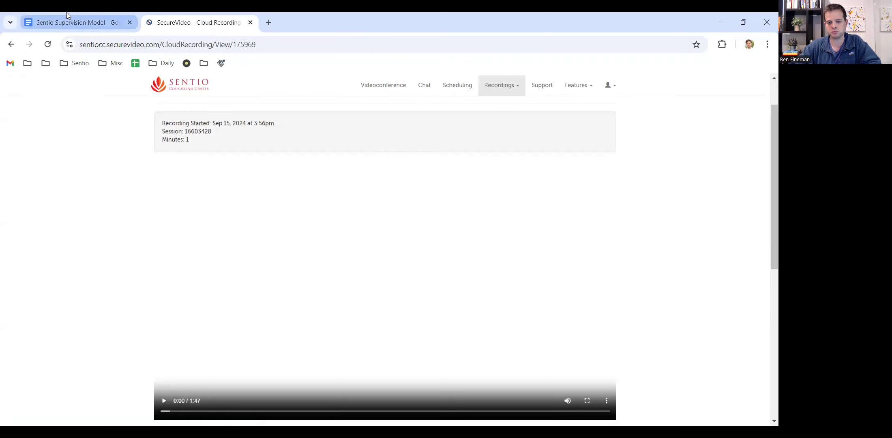
{"action": "left_click", "coordinate": [73, 22]}
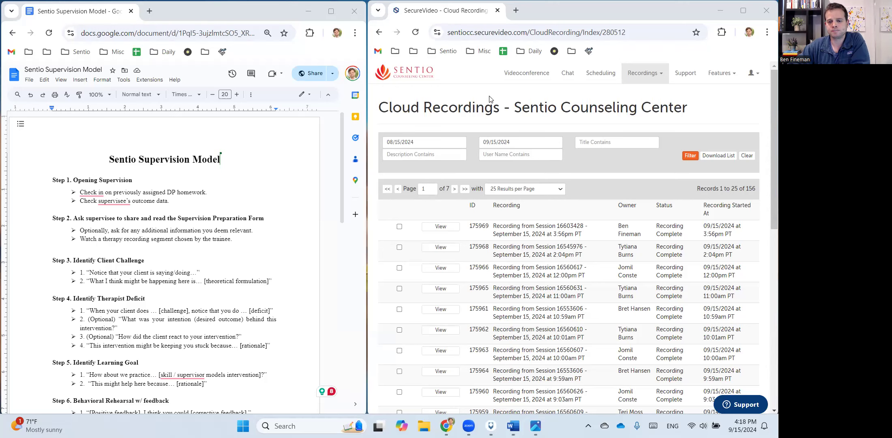
{"action": "mouse_move", "coordinate": [501, 106]}
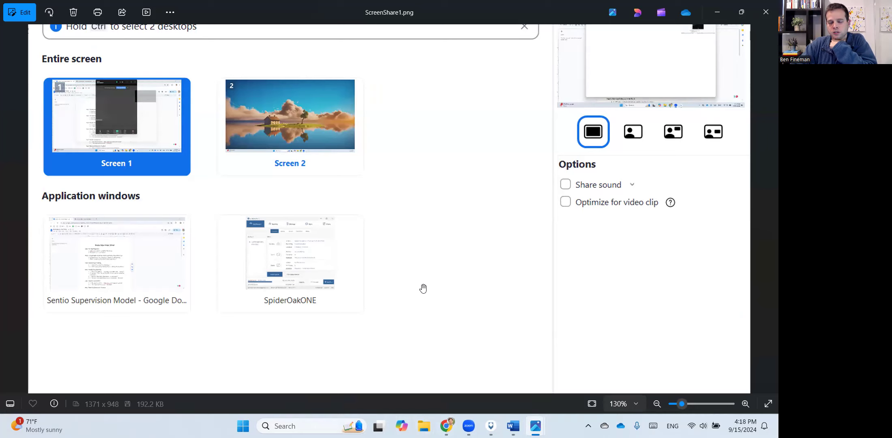
{"action": "mouse_move", "coordinate": [402, 267]}
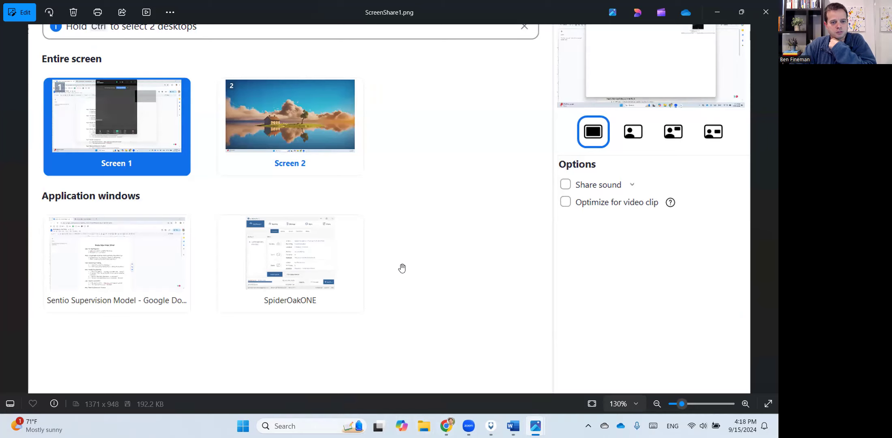
{"action": "mouse_move", "coordinate": [70, 44]}
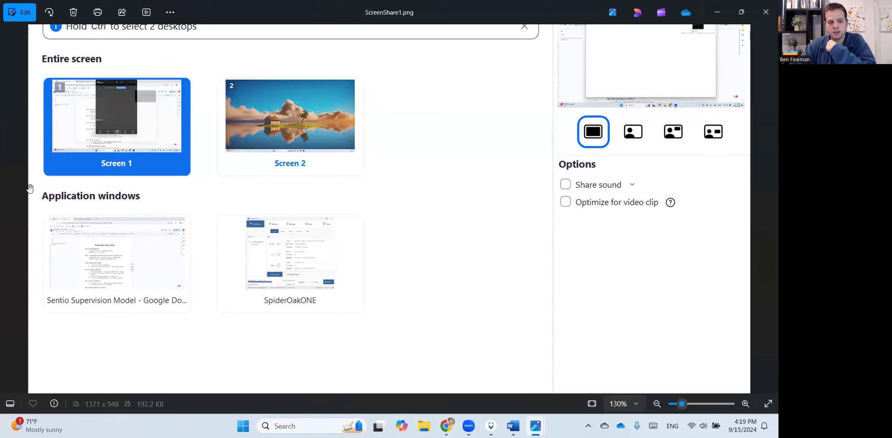
{"action": "mouse_move", "coordinate": [166, 191]}
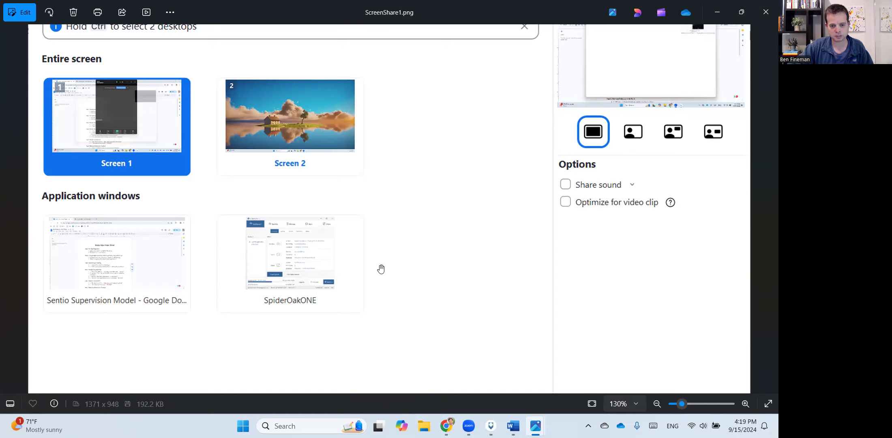
{"action": "mouse_move", "coordinate": [268, 191]}
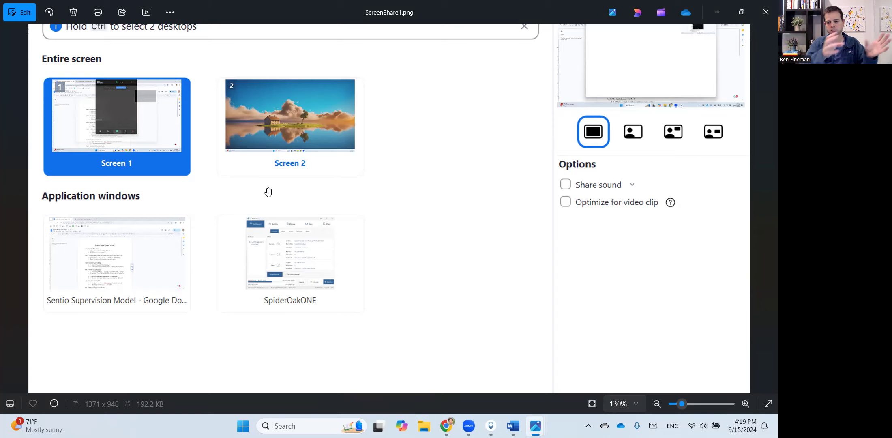
{"action": "mouse_move", "coordinate": [238, 223]}
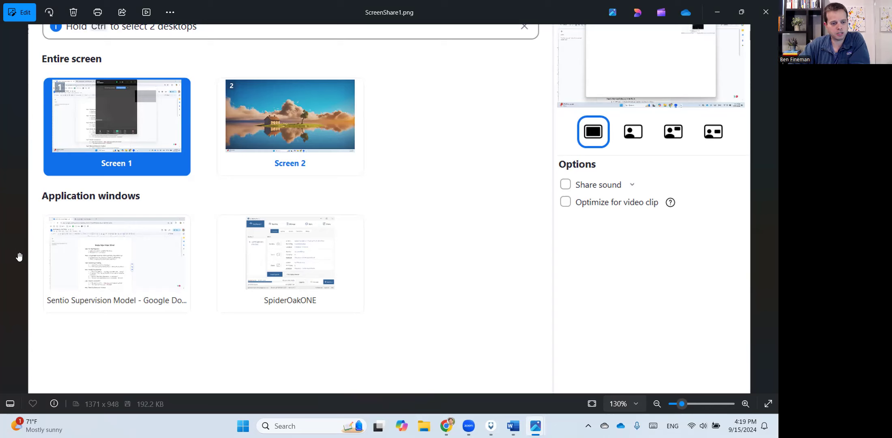
{"action": "mouse_move", "coordinate": [125, 269]}
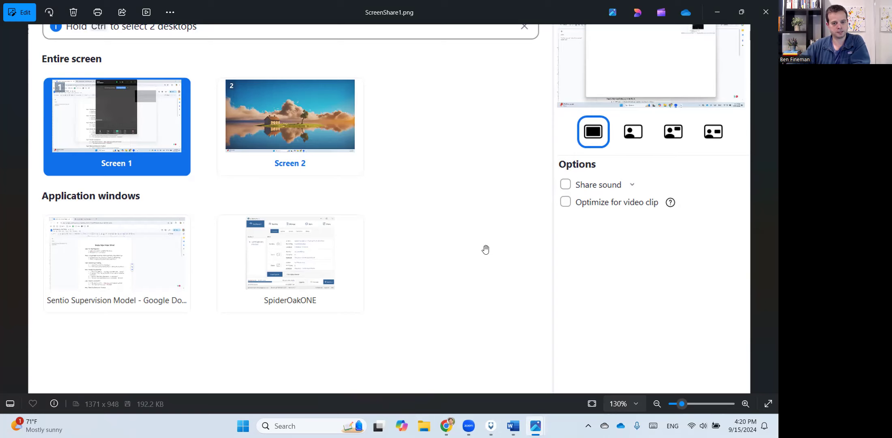
{"action": "mouse_move", "coordinate": [509, 371]}
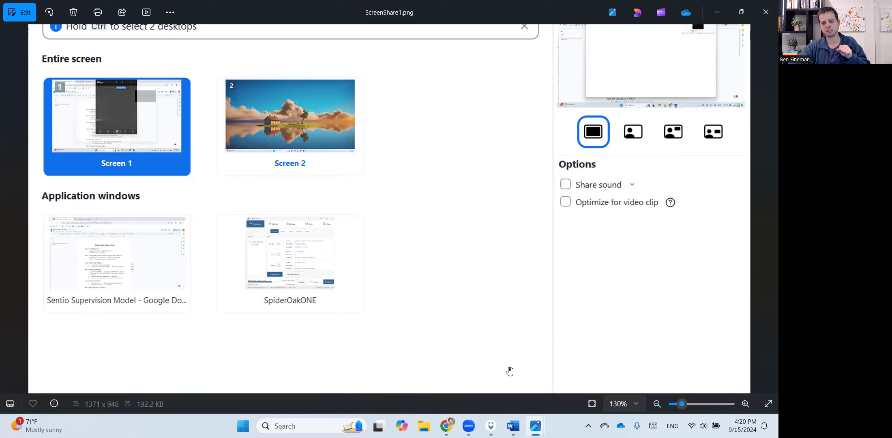
{"action": "mouse_move", "coordinate": [496, 240]}
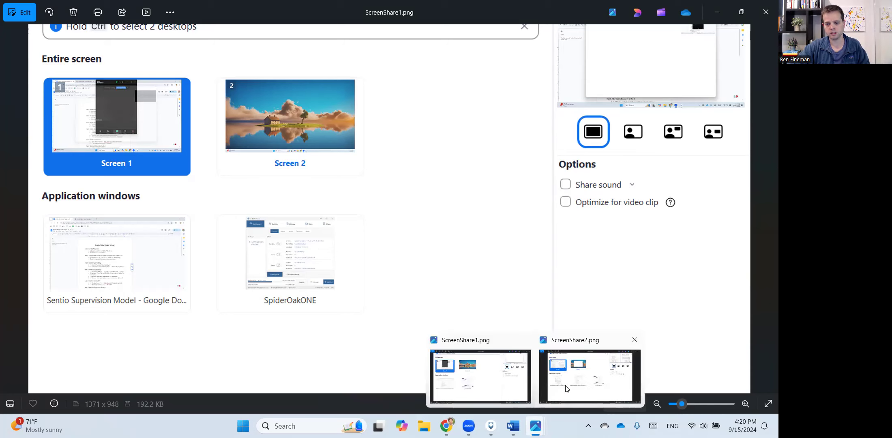
Show ScreenShare2.png, whose share picker lists the SecureVideo cloud recordings window
{"action": "left_click", "coordinate": [589, 376]}
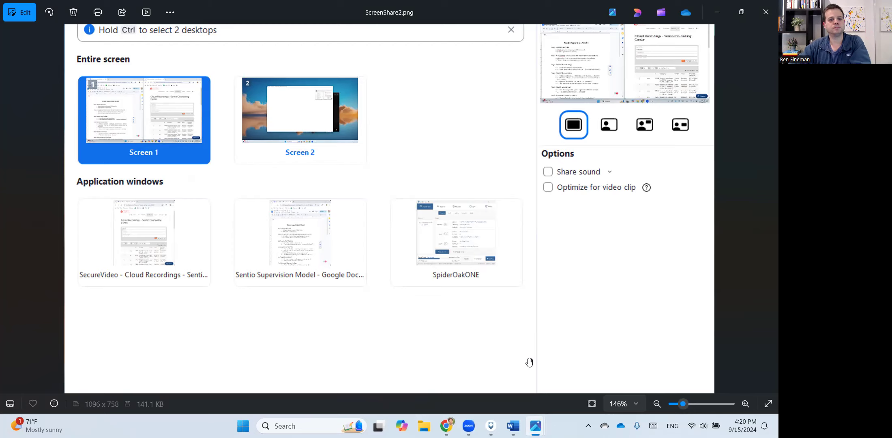
{"action": "mouse_move", "coordinate": [217, 203]}
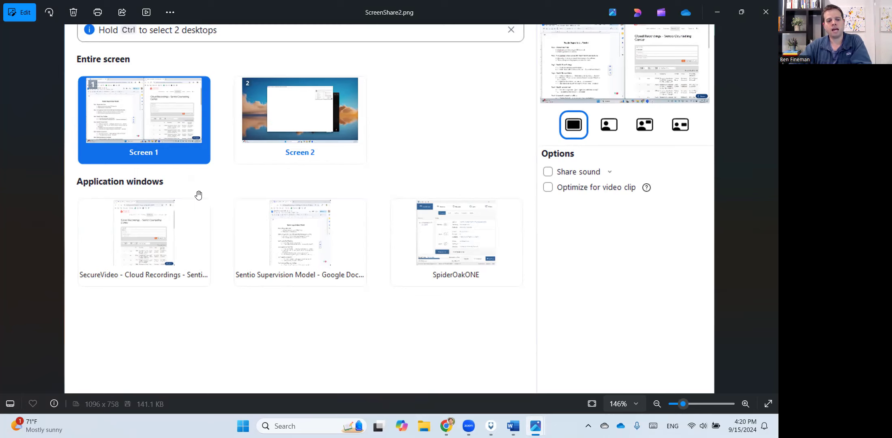
{"action": "mouse_move", "coordinate": [85, 176]}
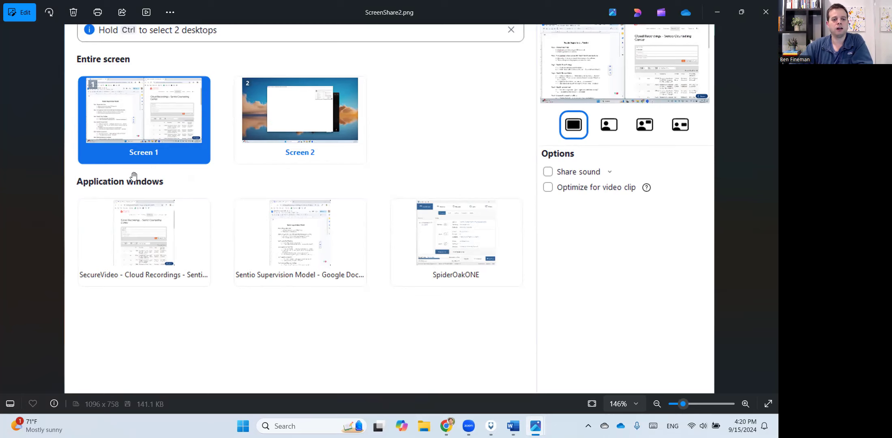
{"action": "mouse_move", "coordinate": [72, 50]}
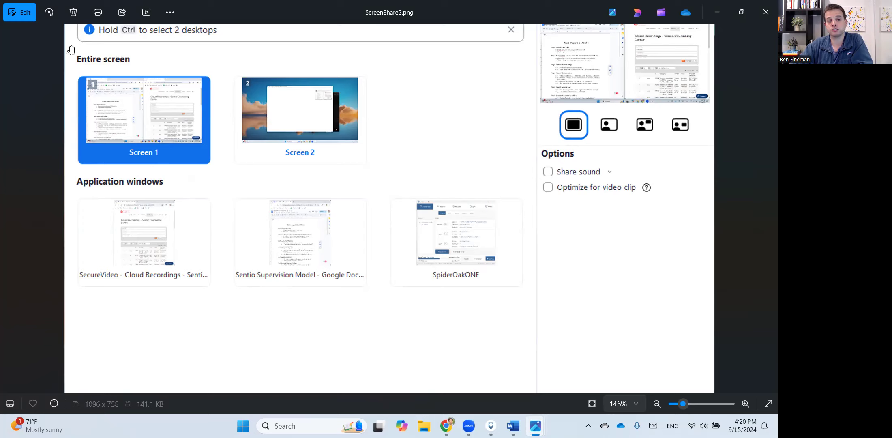
{"action": "mouse_move", "coordinate": [87, 58]}
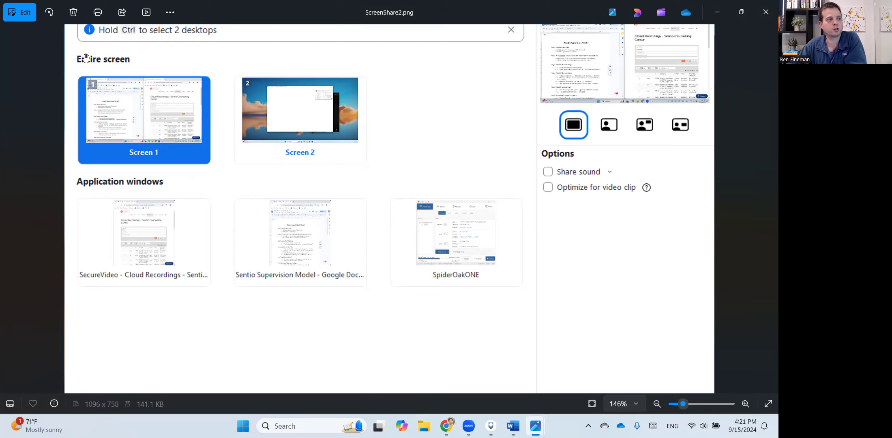
{"action": "mouse_move", "coordinate": [150, 55]}
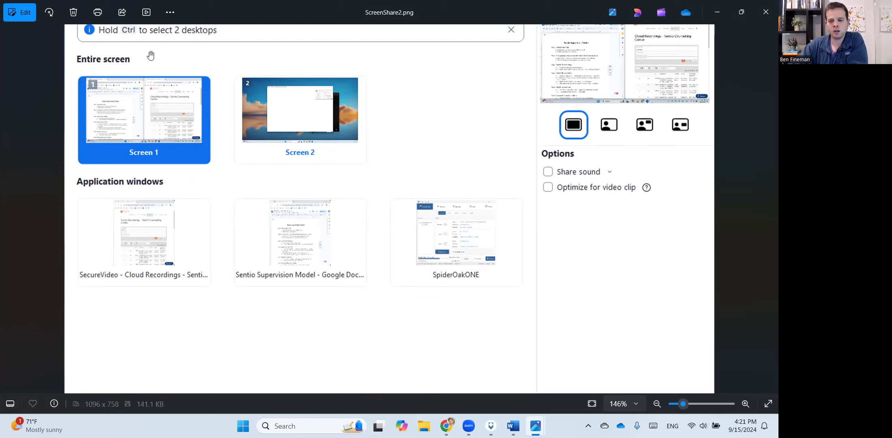
{"action": "mouse_move", "coordinate": [375, 86]}
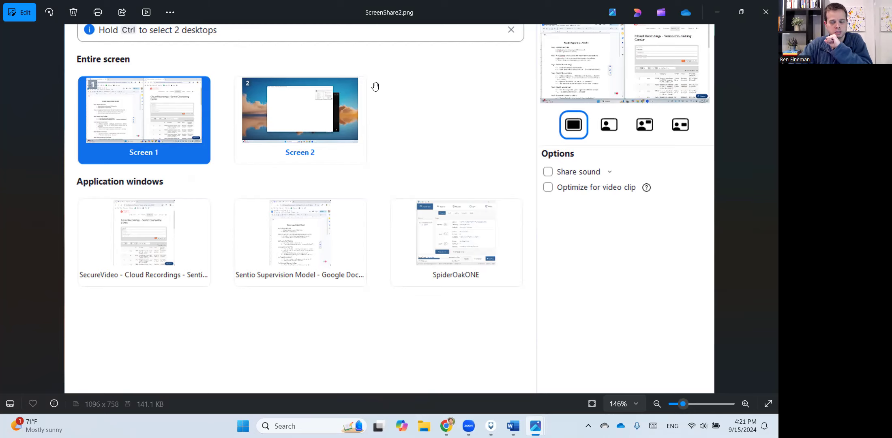
{"action": "mouse_move", "coordinate": [620, 82]}
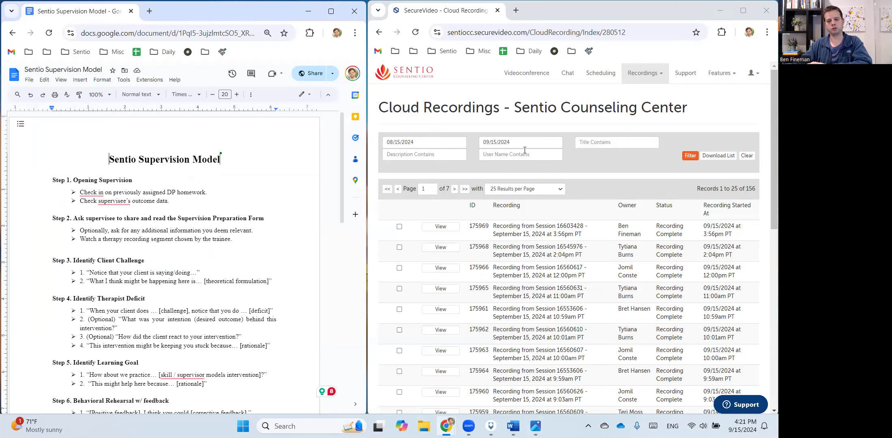
{"action": "mouse_move", "coordinate": [543, 127]}
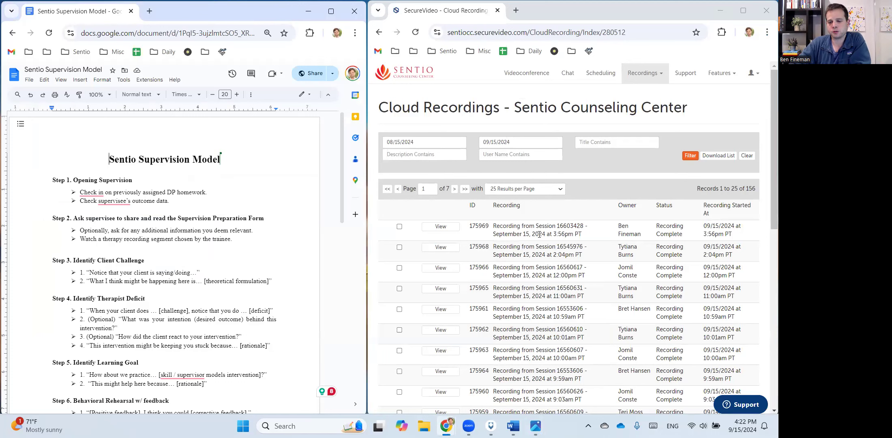
{"action": "mouse_move", "coordinate": [627, 225]}
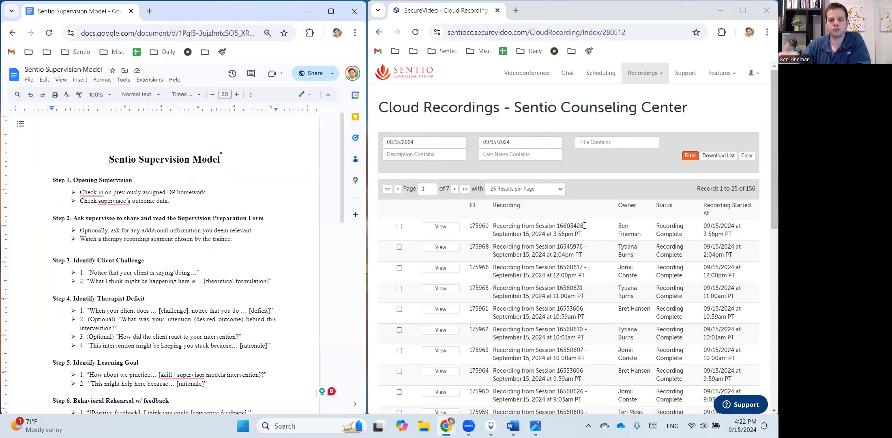
{"action": "mouse_move", "coordinate": [427, 215]}
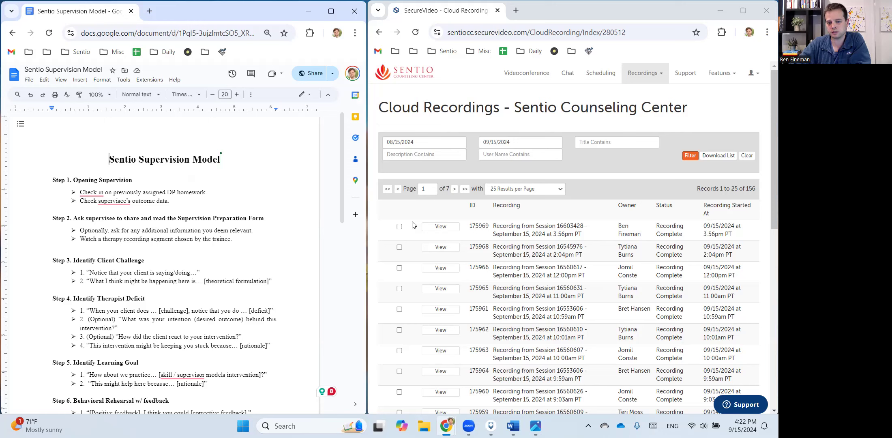
{"action": "mouse_move", "coordinate": [592, 232]}
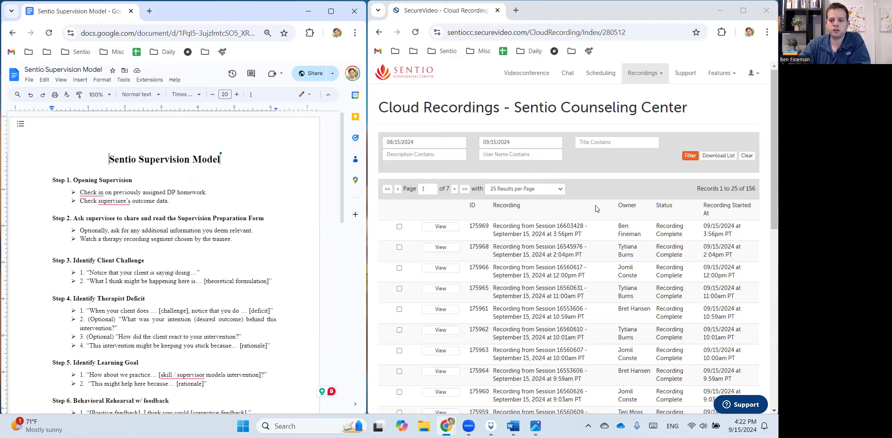
{"action": "double_click", "coordinate": [570, 225]}
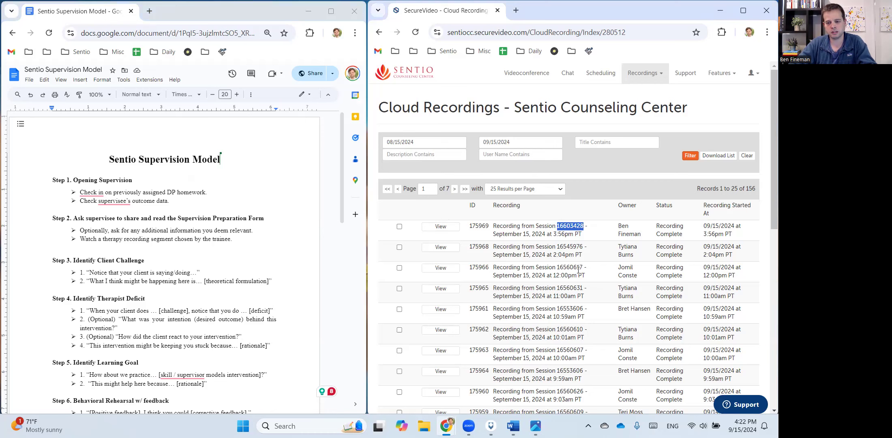
{"action": "type", "text": "16603428"}
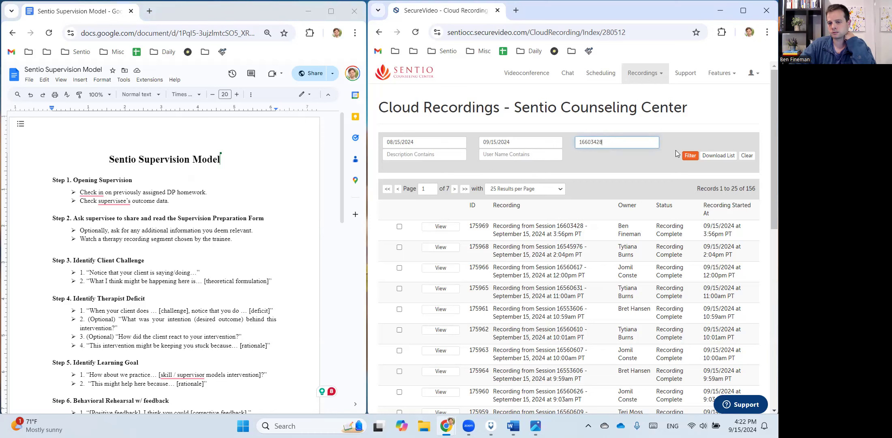
{"action": "left_click", "coordinate": [691, 155]}
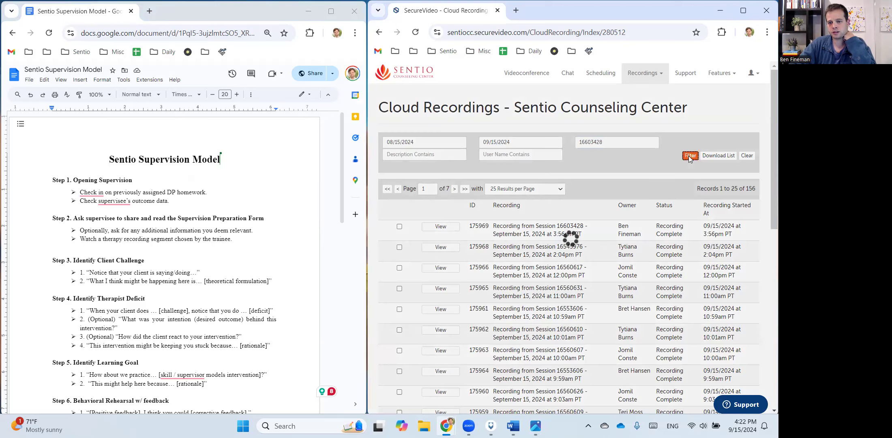
{"action": "left_click", "coordinate": [691, 156]}
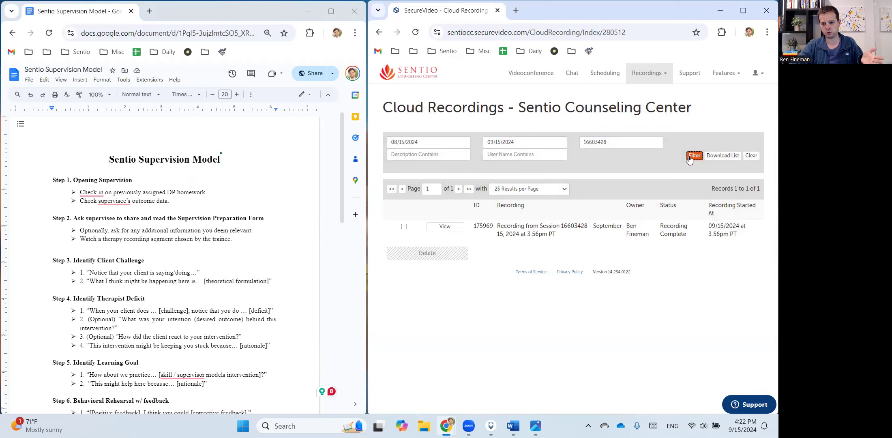
{"action": "mouse_move", "coordinate": [680, 261]}
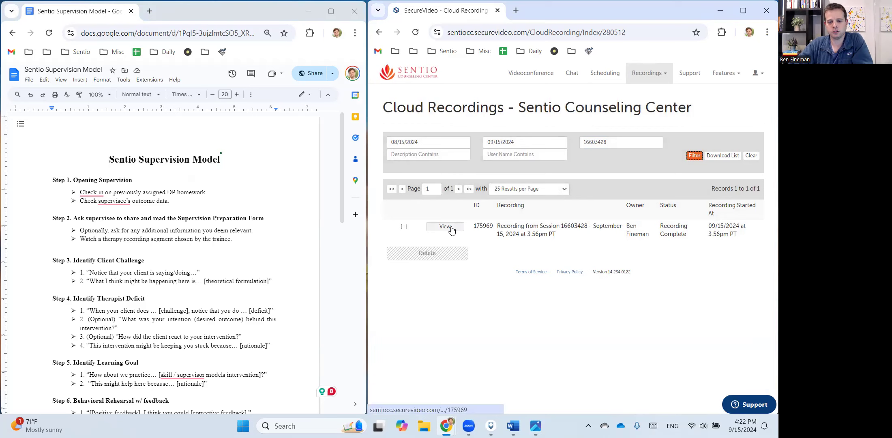
View the filtered session 16603428 recording and scroll to its Bookmarks section
{"action": "left_click", "coordinate": [445, 227]}
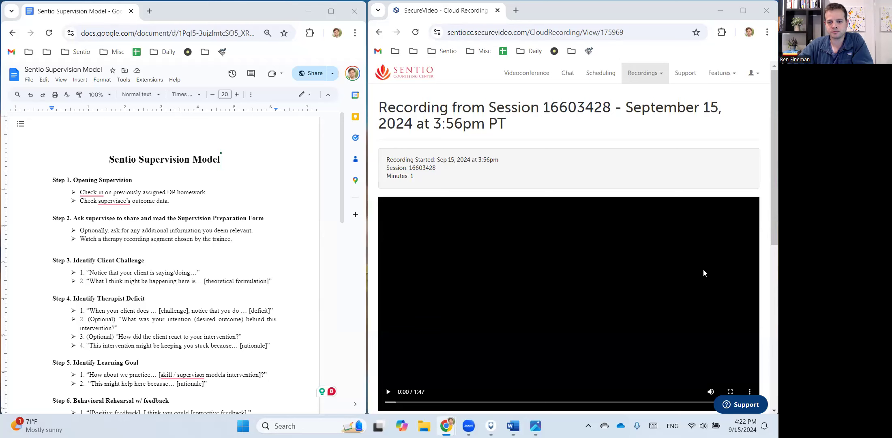
{"action": "scroll", "scroll_direction": "down", "scroll_amount": 3}
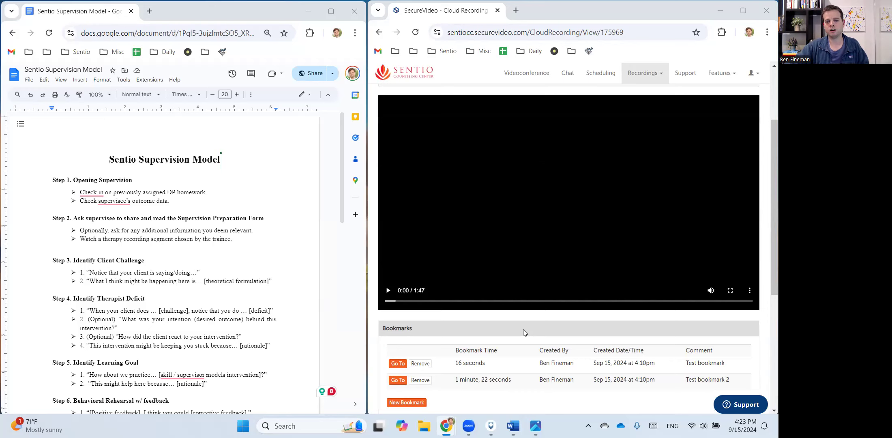
{"action": "mouse_move", "coordinate": [473, 371]}
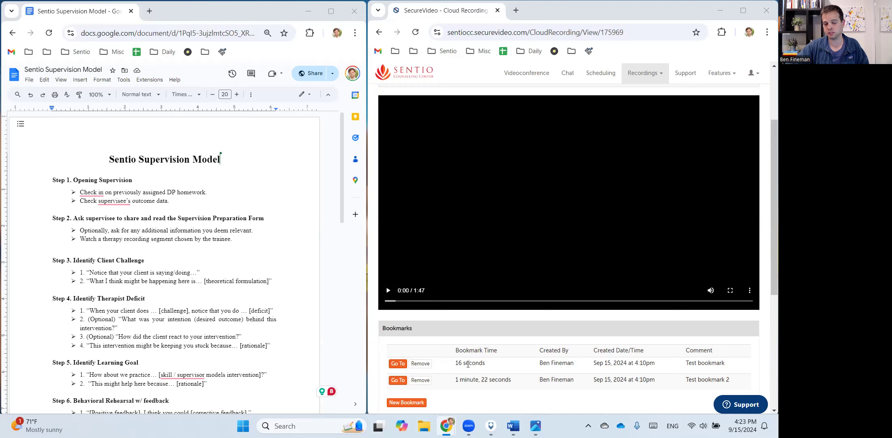
Go to the 16-second bookmark twice, playing briefly and pausing the video at 0:18
{"action": "left_click", "coordinate": [397, 364]}
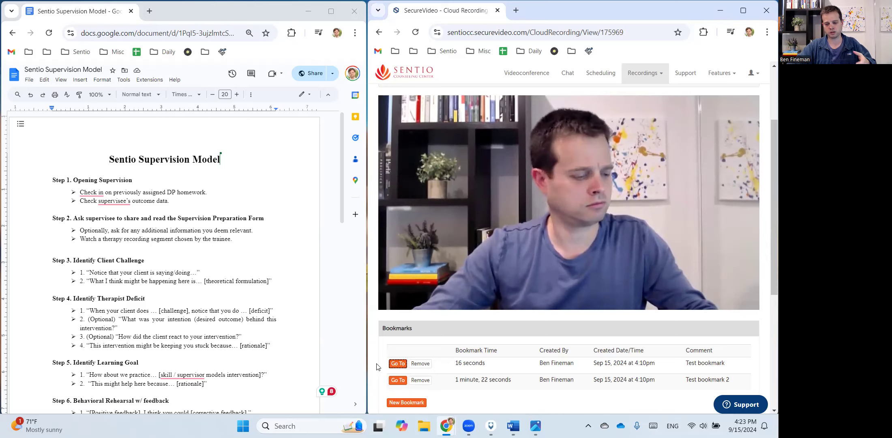
{"action": "mouse_move", "coordinate": [440, 290]}
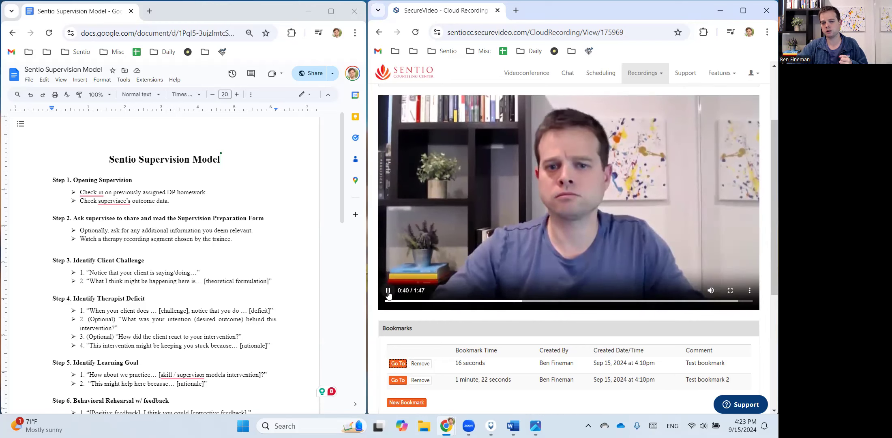
{"action": "left_click", "coordinate": [388, 291]}
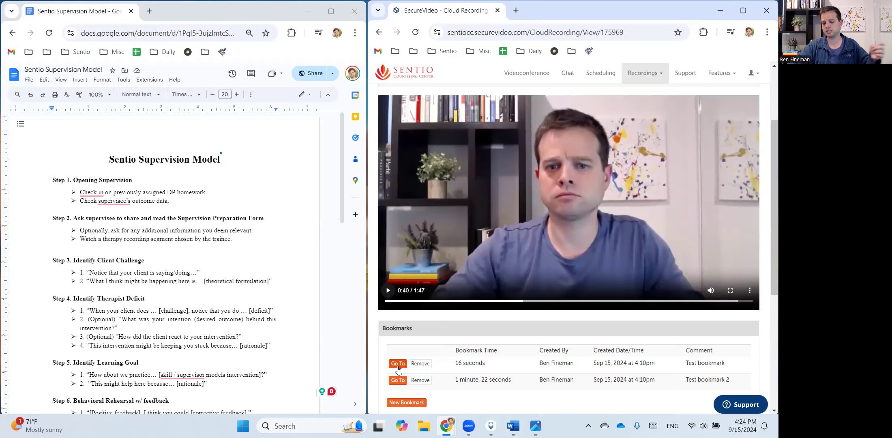
{"action": "left_click", "coordinate": [398, 363]}
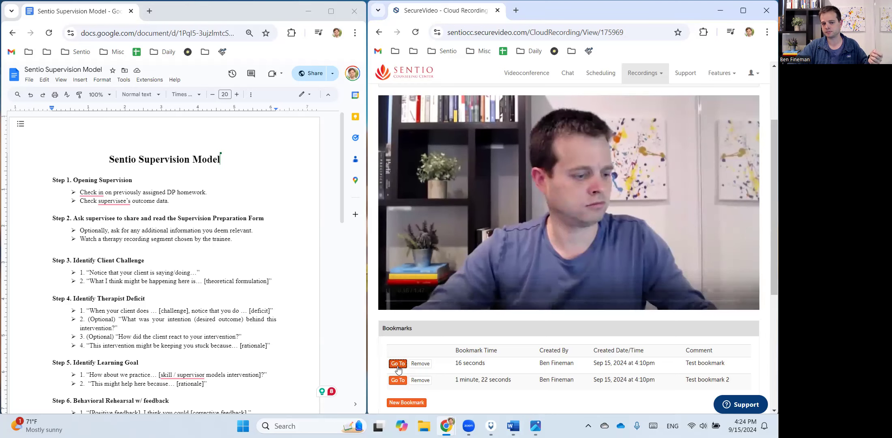
{"action": "left_click", "coordinate": [398, 364]}
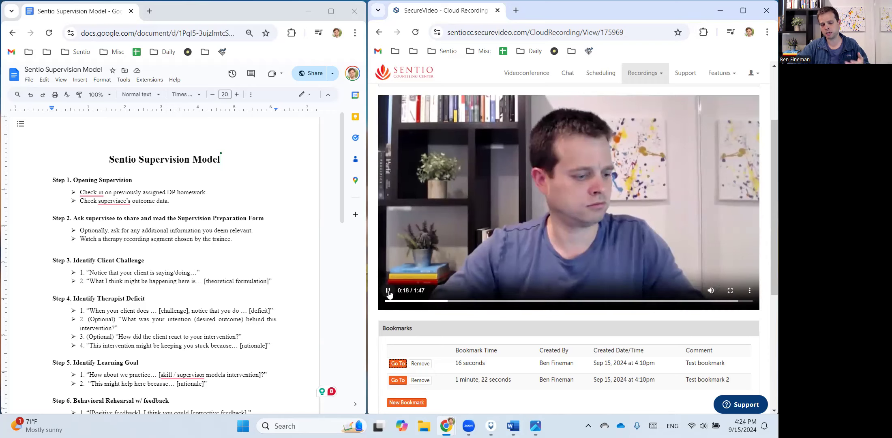
{"action": "left_click", "coordinate": [389, 291]}
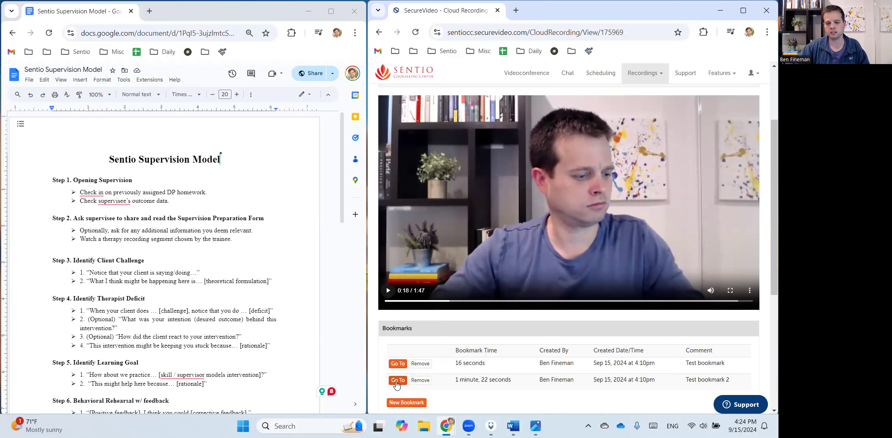
Go to the 1 minute, 22 seconds bookmark and pause playback at 1:38
{"action": "left_click", "coordinate": [397, 379]}
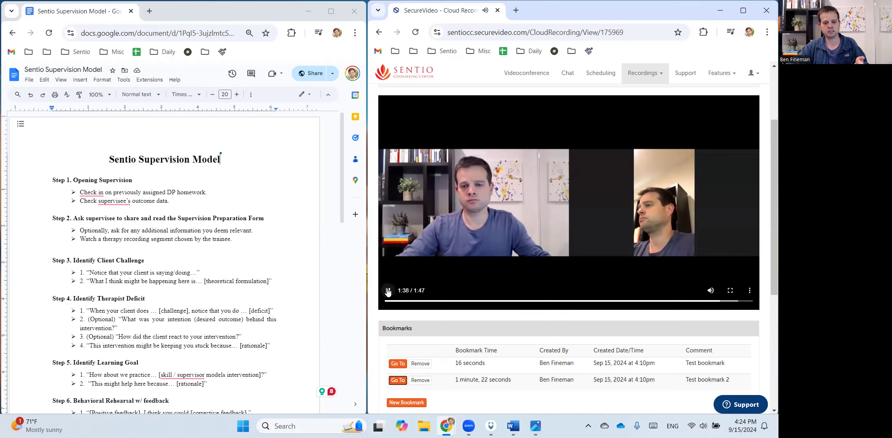
{"action": "left_click", "coordinate": [387, 291]}
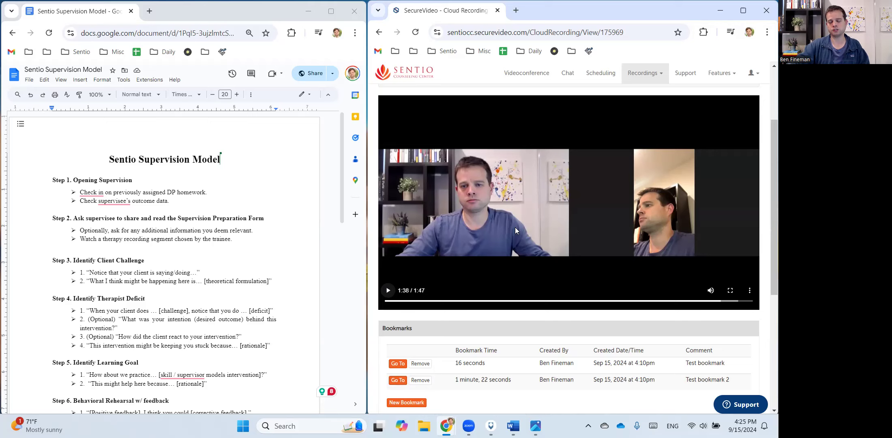
{"action": "mouse_move", "coordinate": [521, 145]}
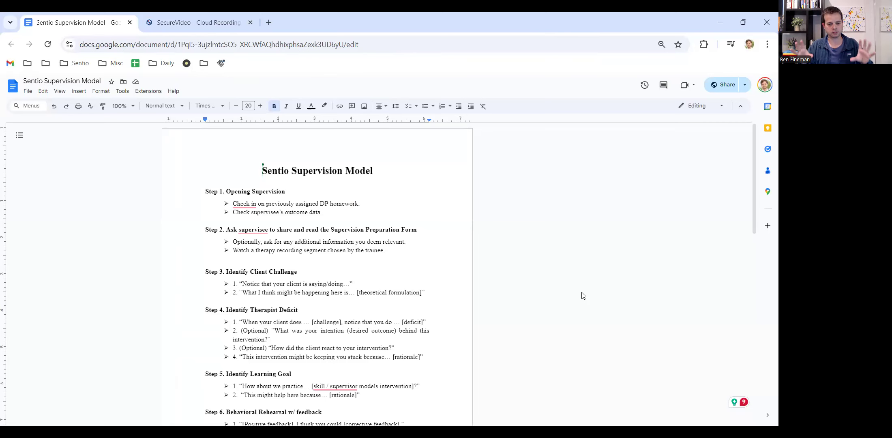
{"action": "mouse_move", "coordinate": [319, 152]}
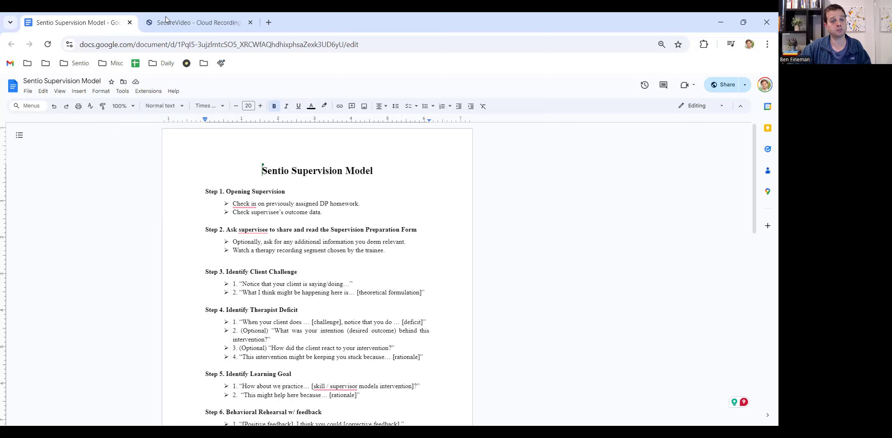
{"action": "mouse_move", "coordinate": [184, 22]}
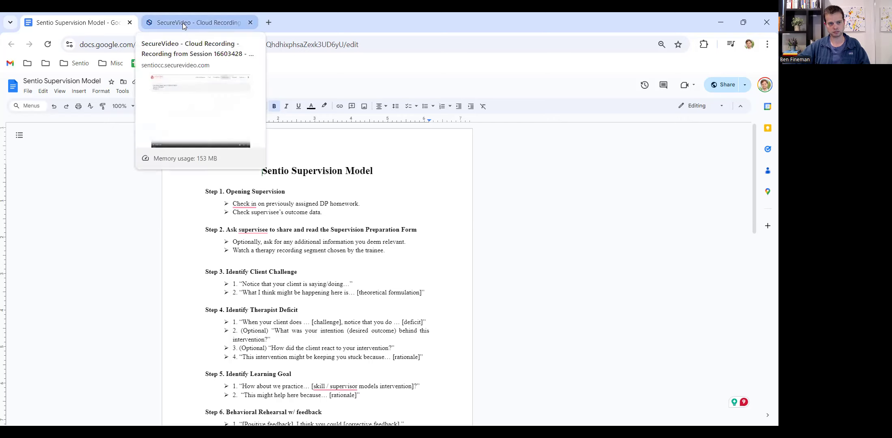
Check the Sentio Supervision Model tab, then return to the recording scrolled to its two bookmarks
{"action": "left_click", "coordinate": [194, 22]}
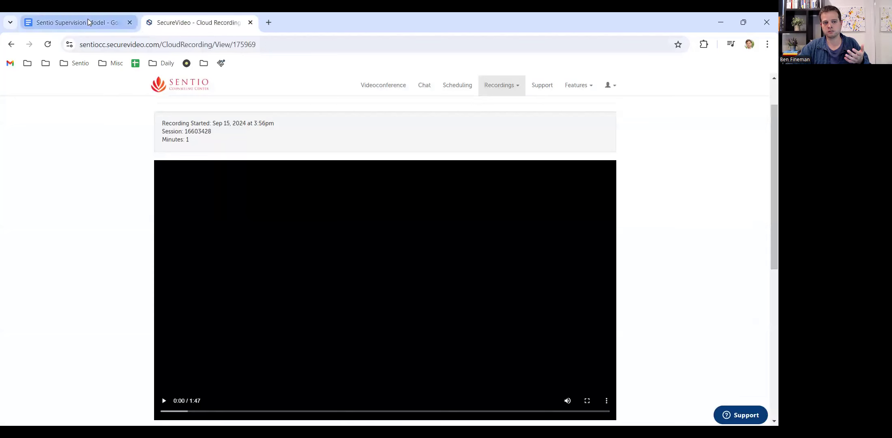
{"action": "mouse_move", "coordinate": [88, 22]}
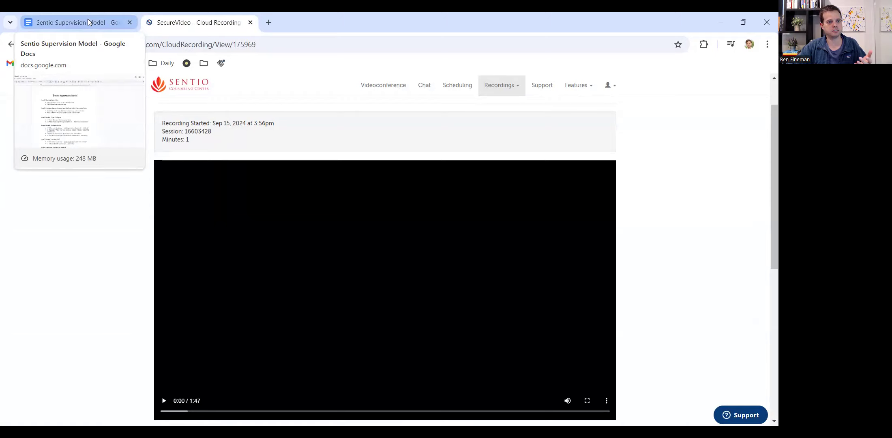
{"action": "left_click", "coordinate": [81, 22]}
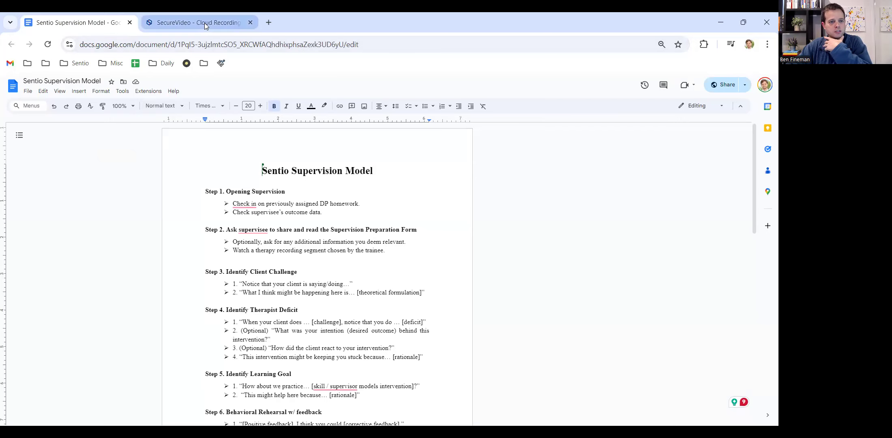
{"action": "left_click", "coordinate": [205, 22]}
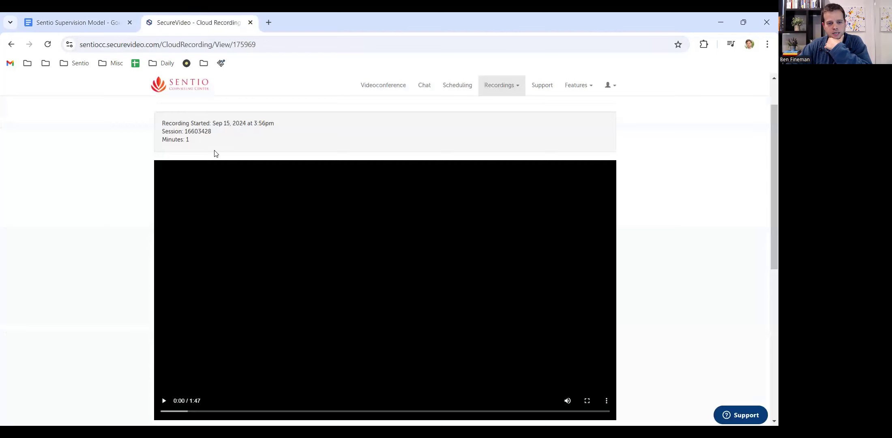
{"action": "scroll", "scroll_direction": "down", "scroll_amount": 3}
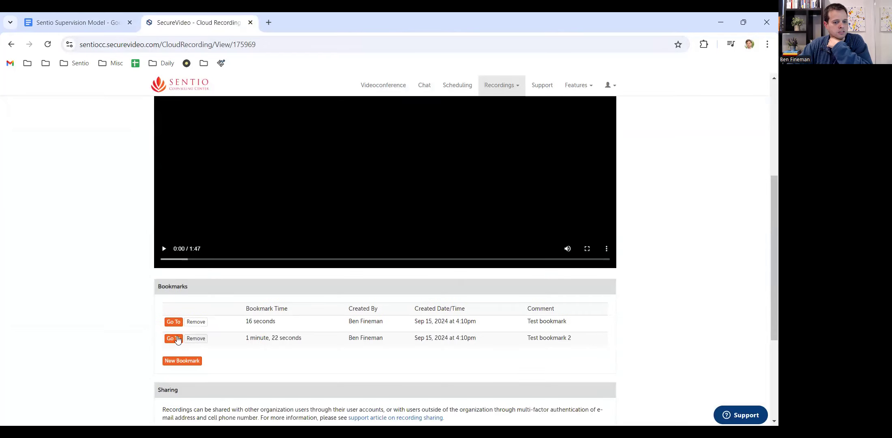
{"action": "mouse_move", "coordinate": [274, 330]}
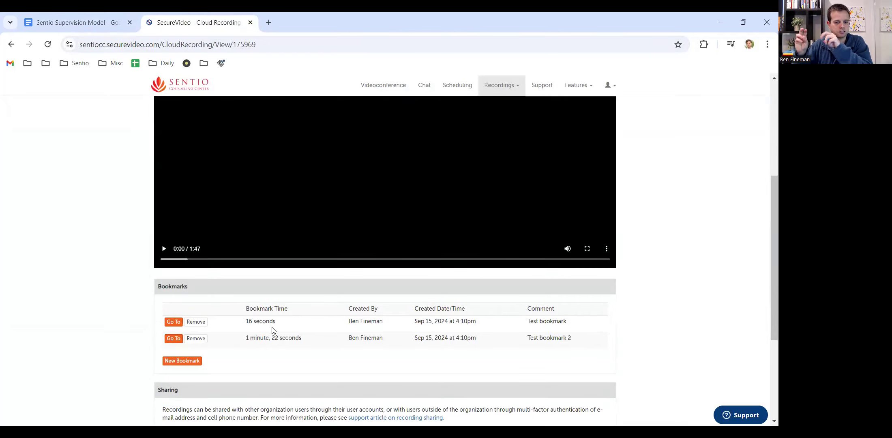